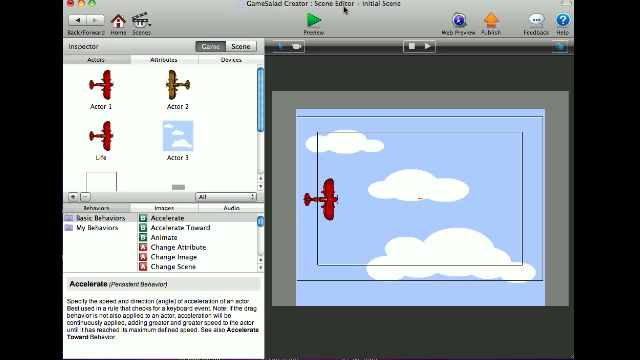
{"action": "mouse_move", "coordinate": [230, 90]}
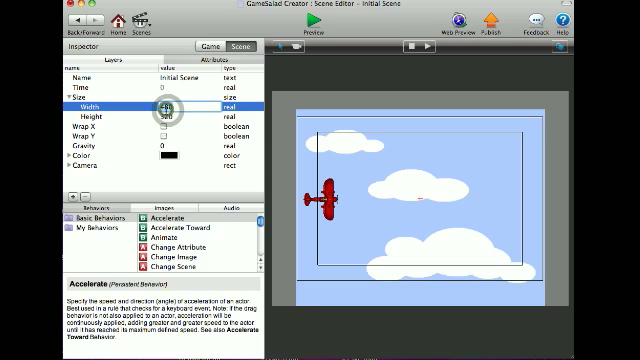
{"action": "type", "text": "1500"}
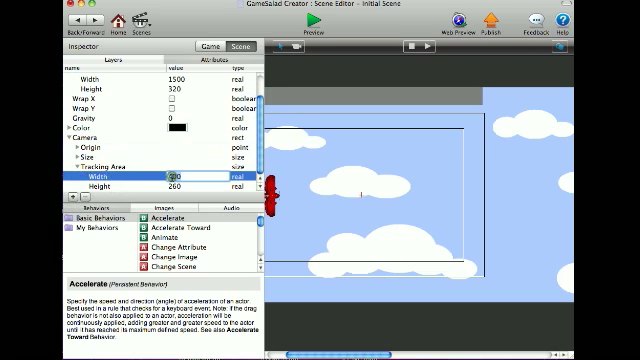
{"action": "type", "text": "50"}
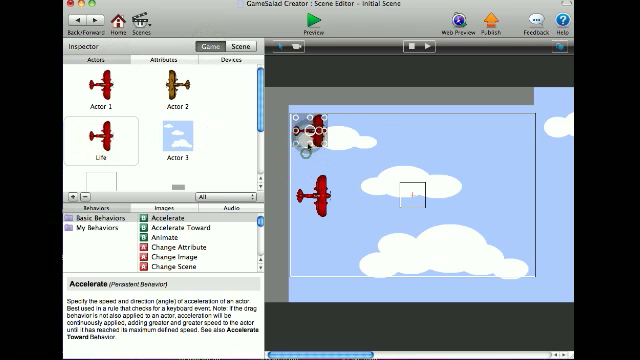
{"action": "scroll", "scroll_direction": "down", "scroll_amount": 3}
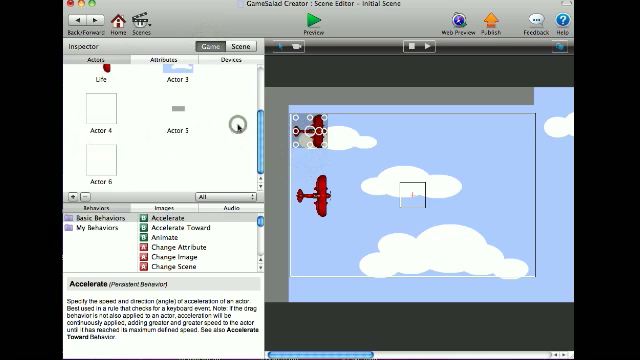